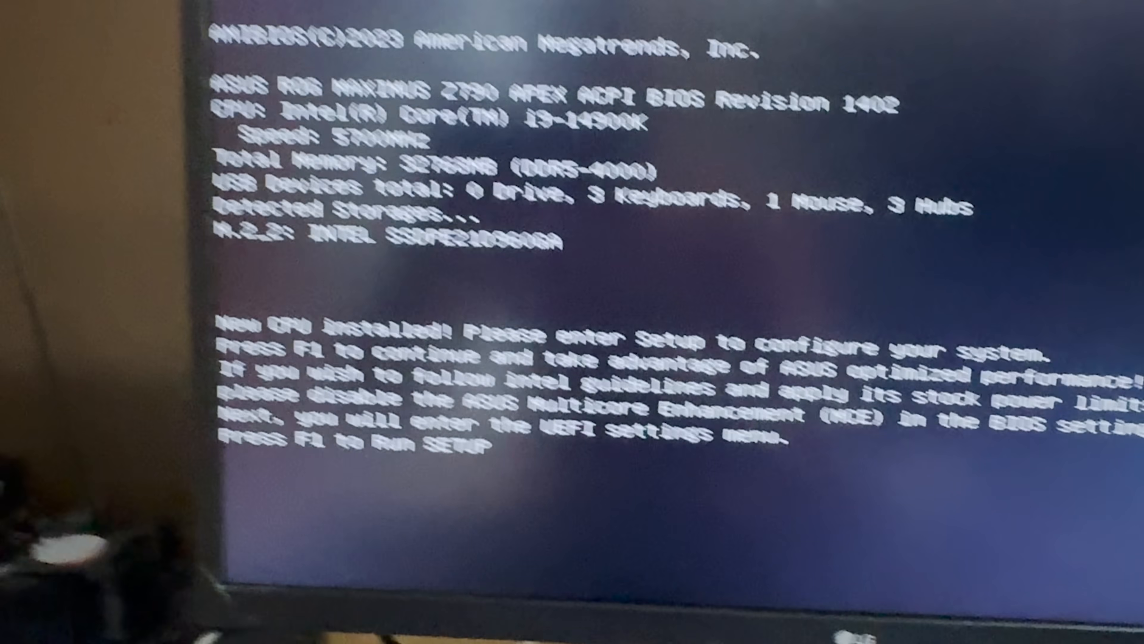
- Enter firmware setup with F1 and bring up the Extreme Tweaker CPU core VID and training page
key(F1)
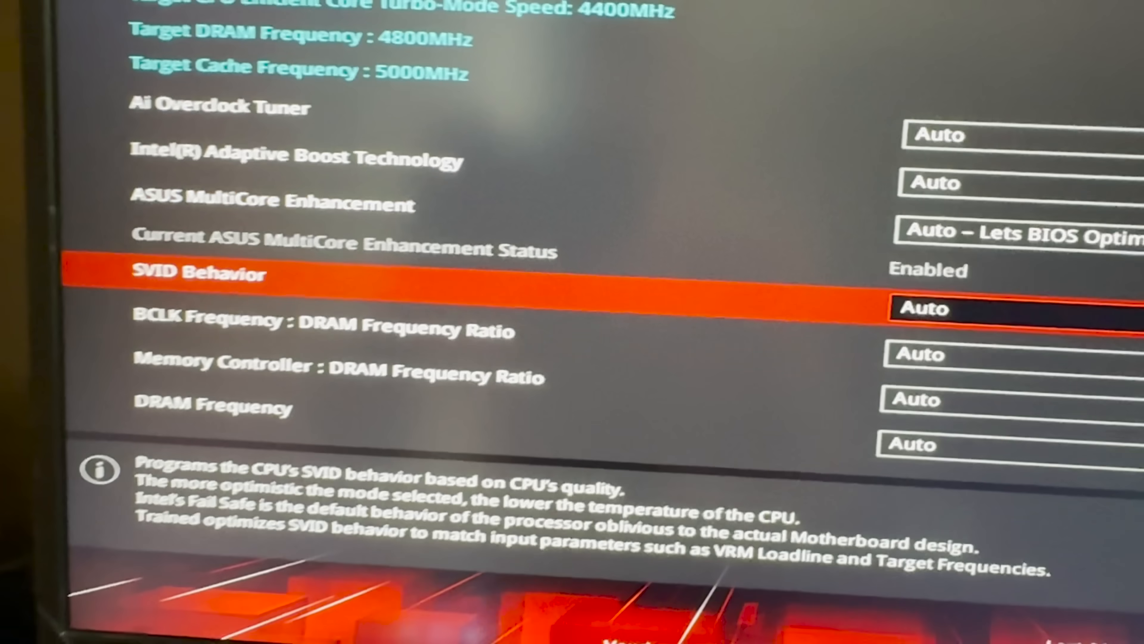
scroll(down, 3)
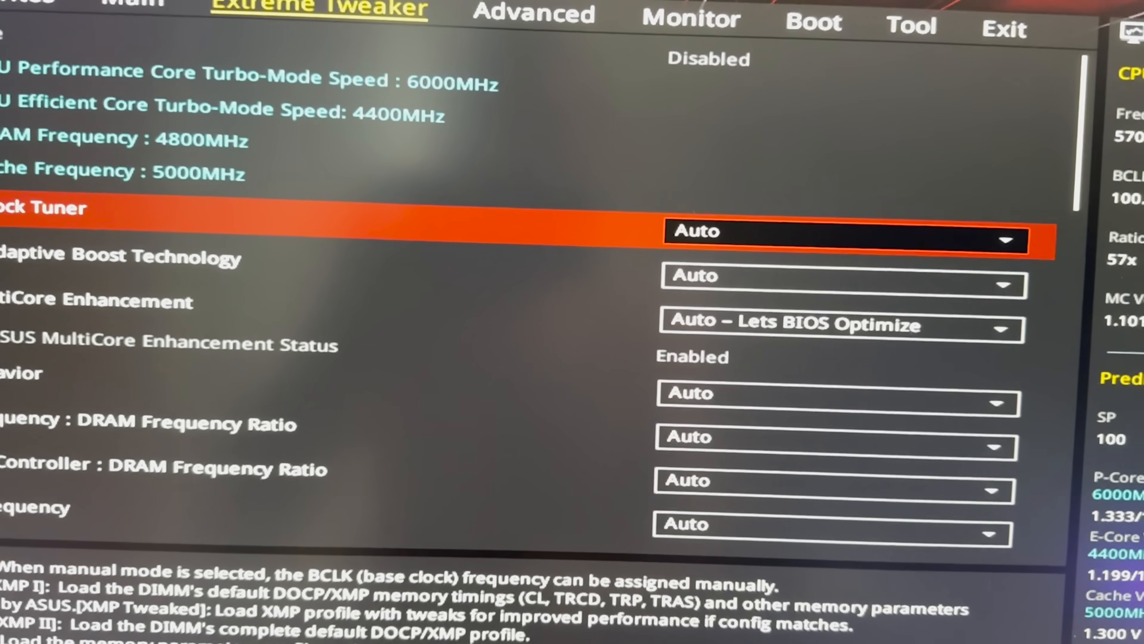
click(839, 278)
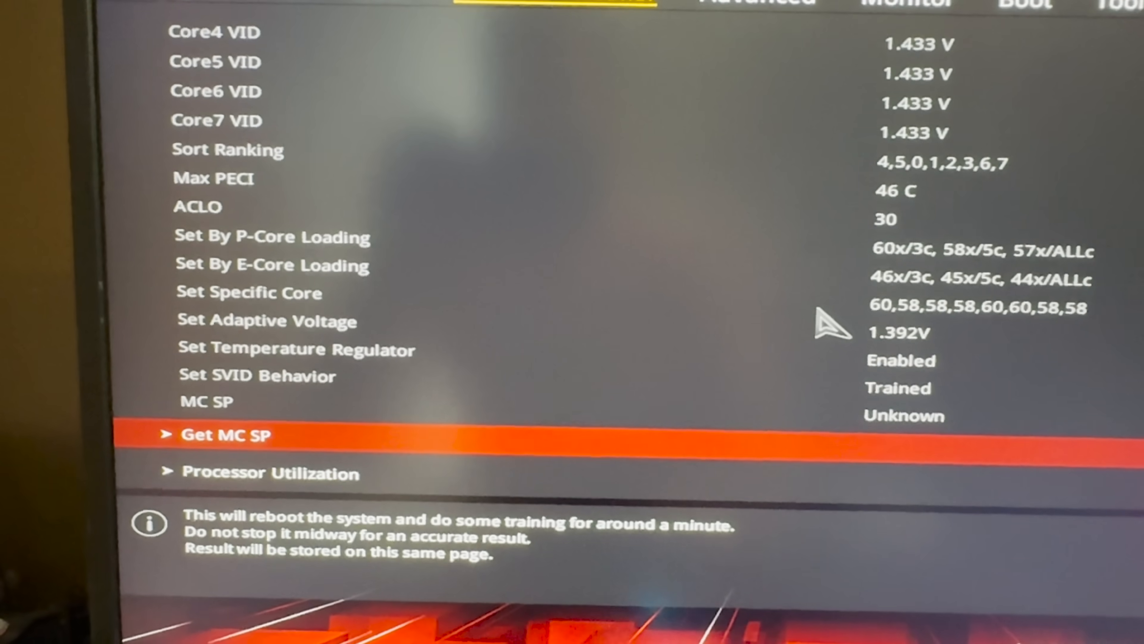
- Trigger Get MC SP, confirm the reboot-and-train run, and read back the score of 84
click(225, 434)
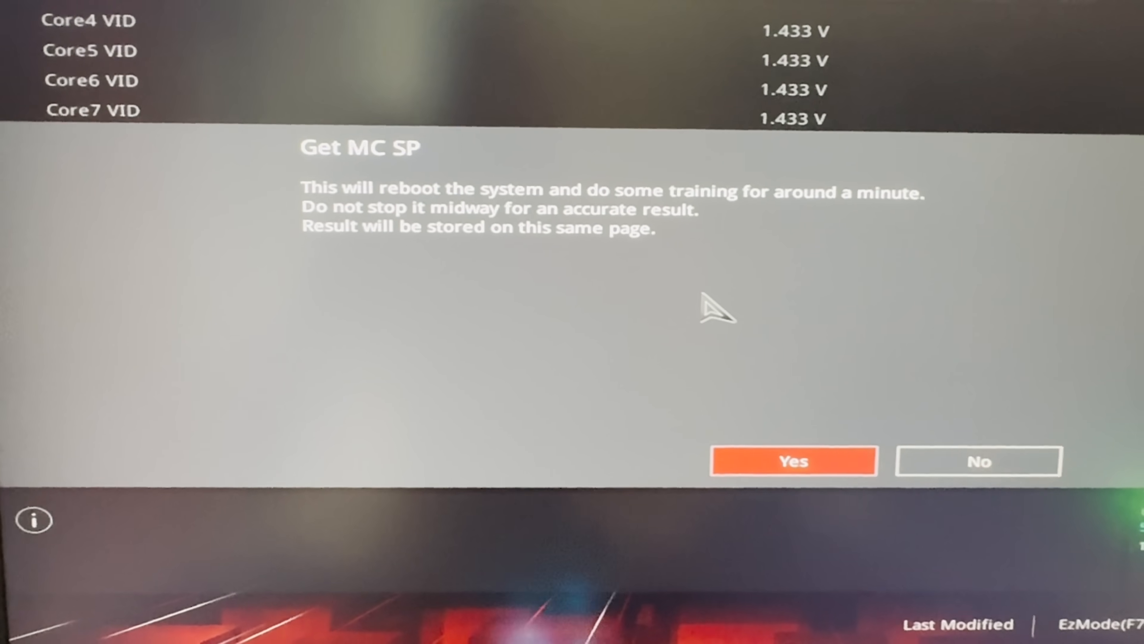
click(977, 461)
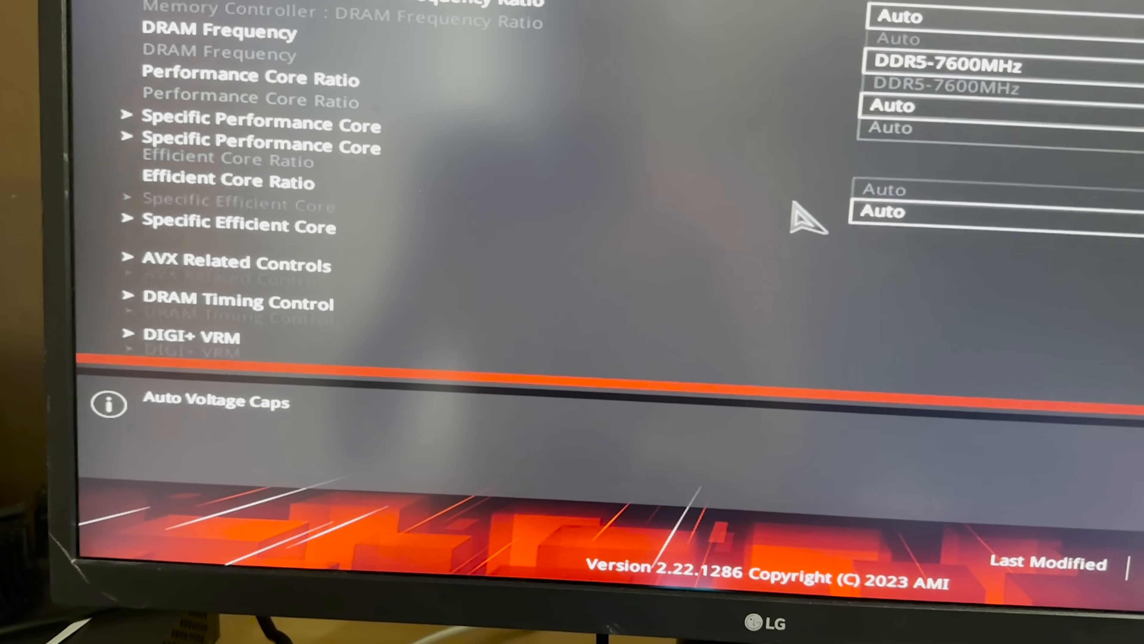
scroll(down, 3)
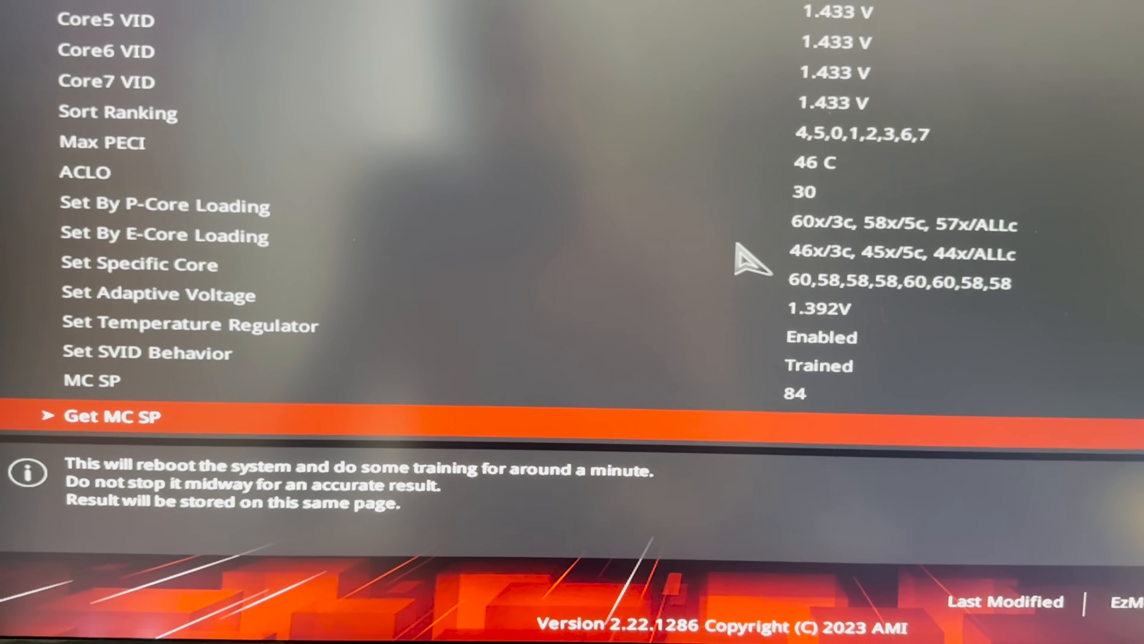
scroll(down, 3)
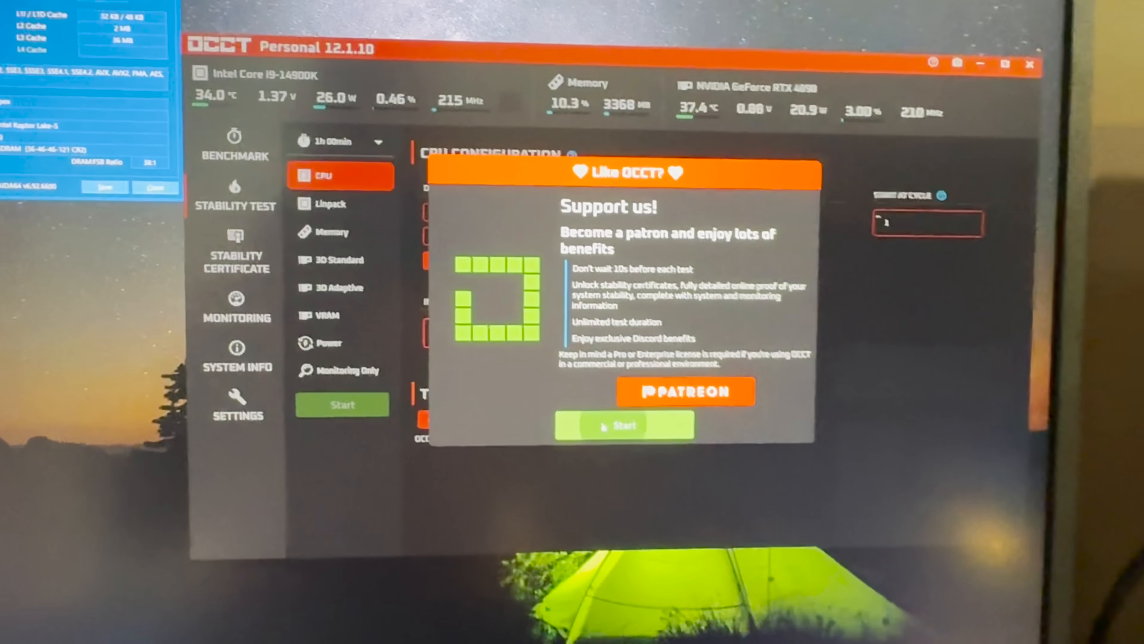
- Accept the Support us prompt so the one-hour AVX2 CPU test begins
click(624, 426)
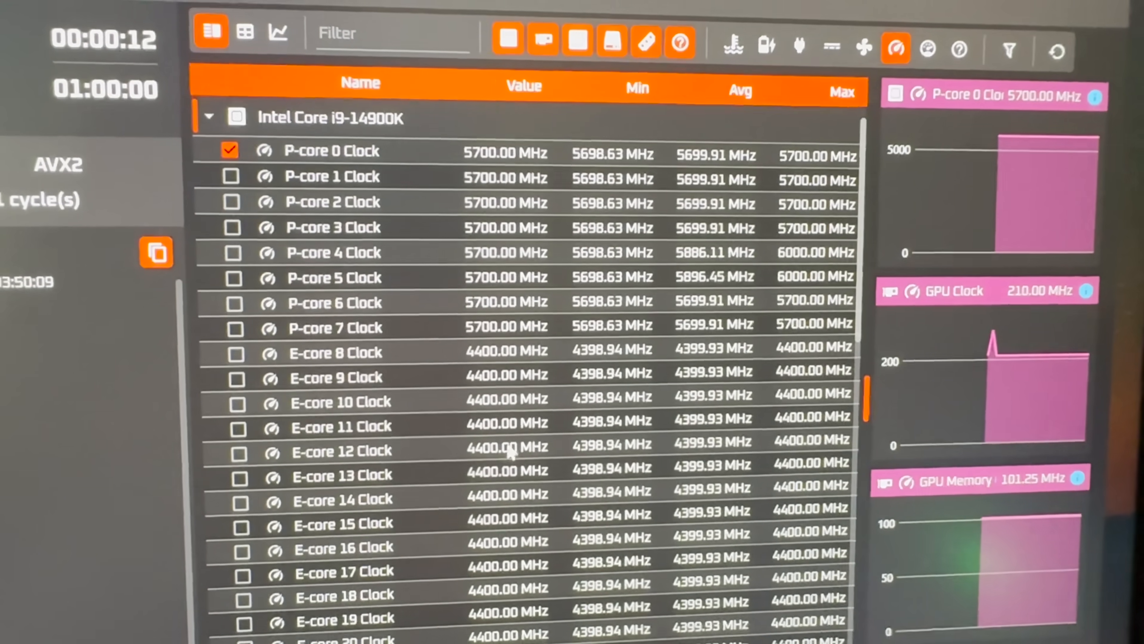
scroll(down, 3)
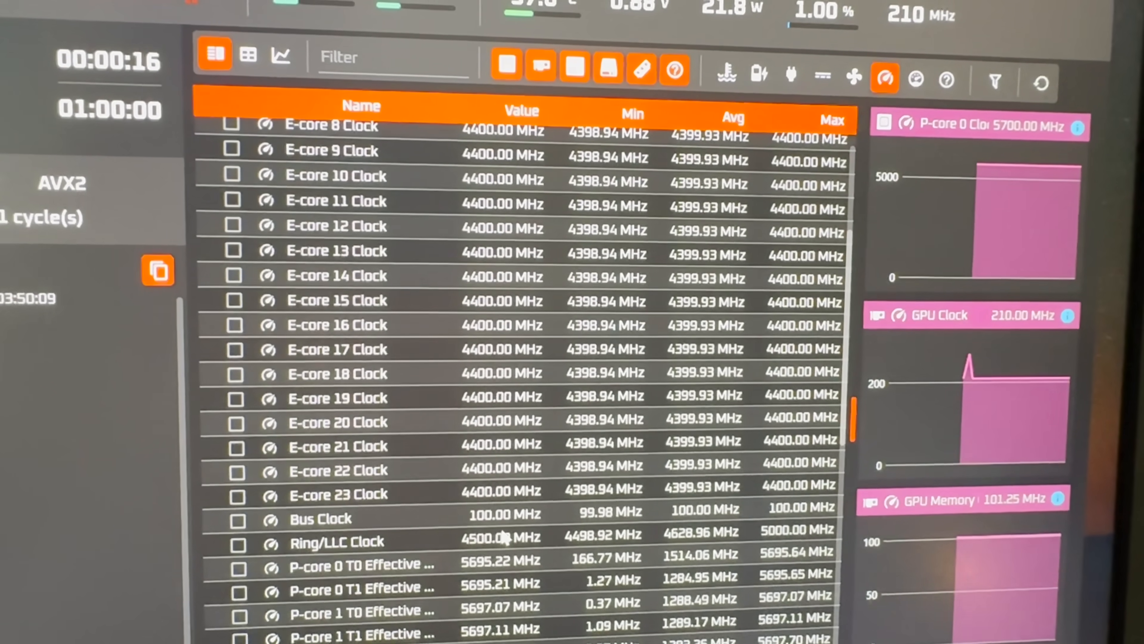
scroll(up, 3)
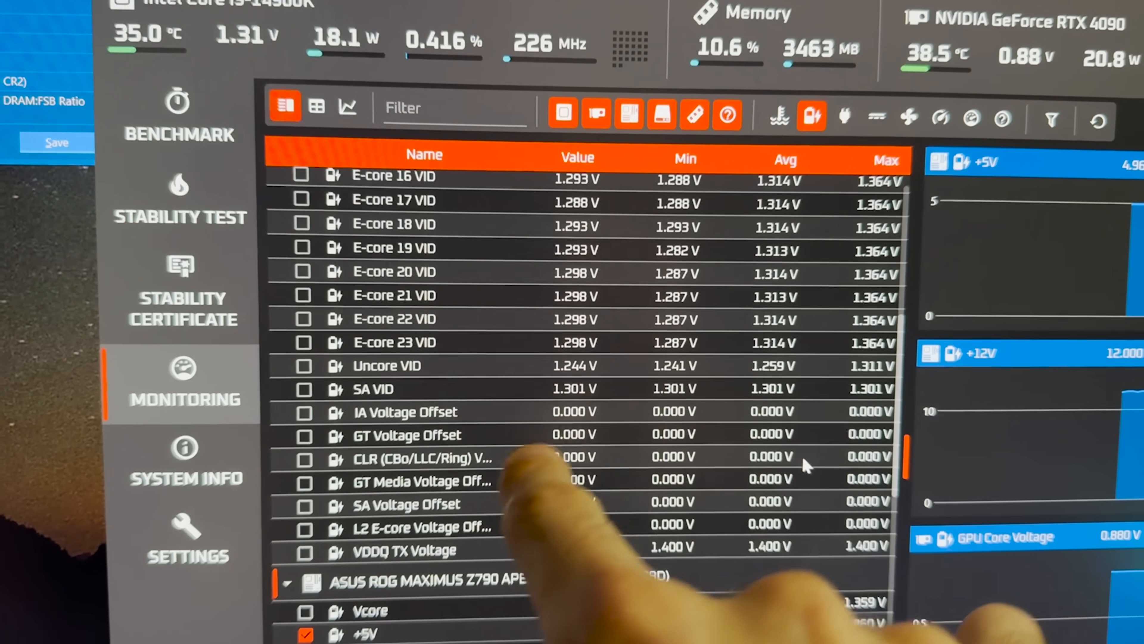
- Scroll the monitoring list to the CPU voltage offsets (all 0.000 V) and motherboard Vcore rows
scroll(down, 3)
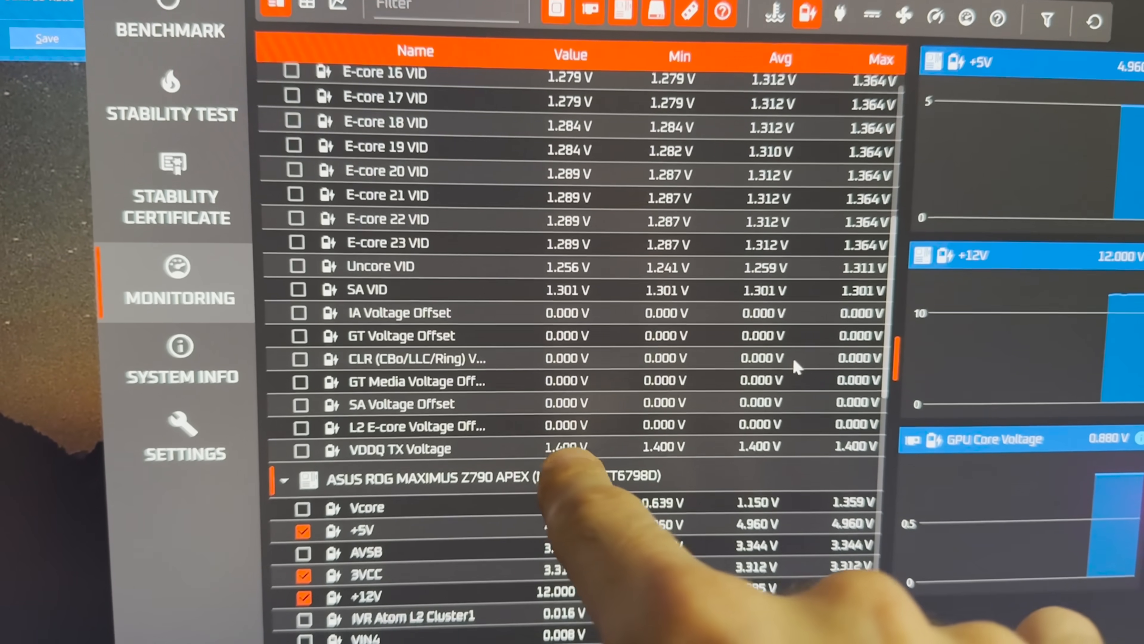
scroll(down, 3)
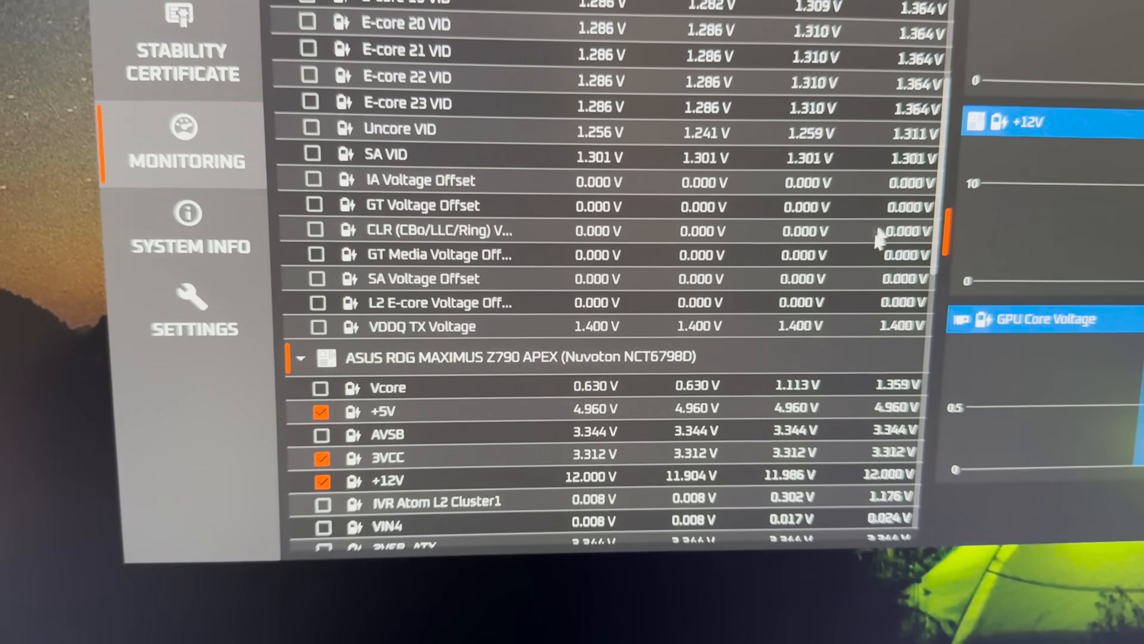
scroll(down, 3)
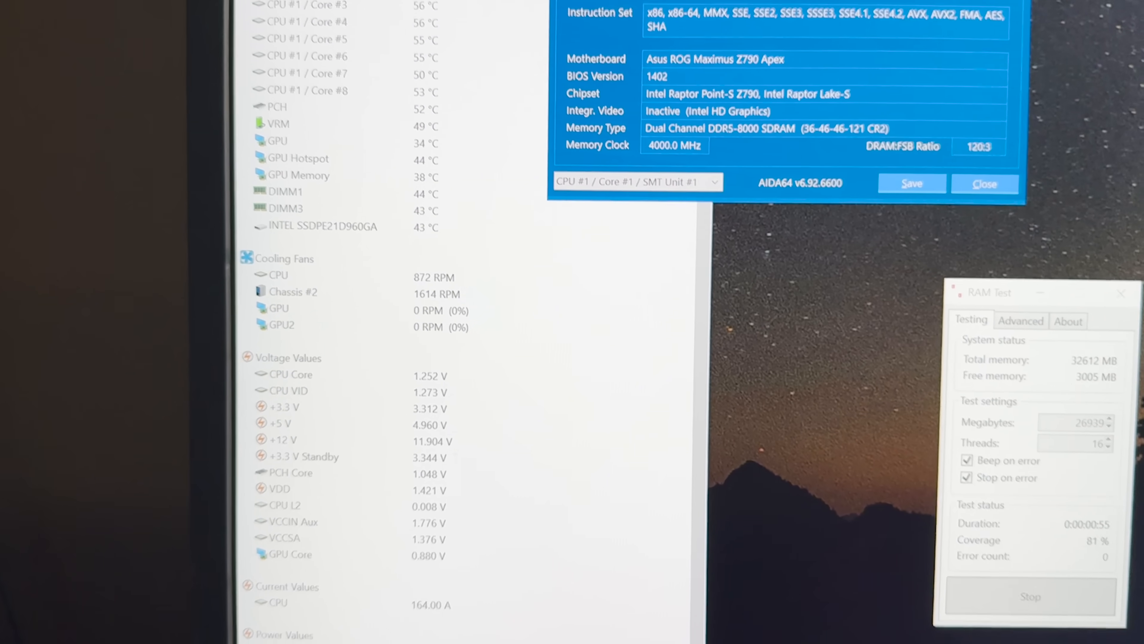
scroll(down, 3)
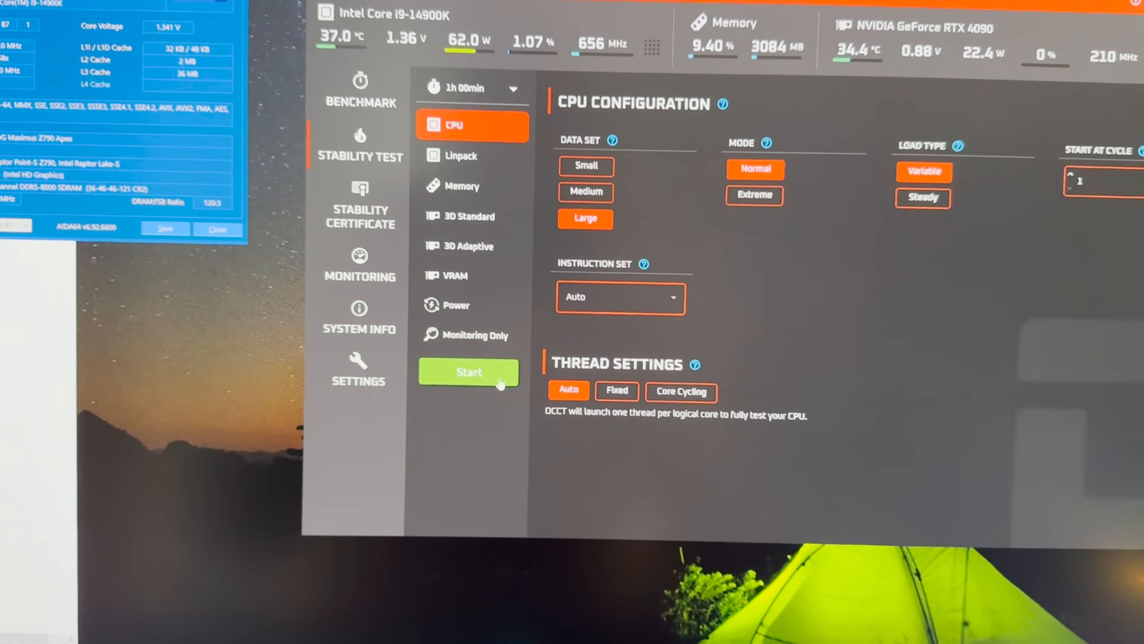
- Launch the one-hour CPU test with Large data set, Normal mode and Variable load
click(469, 372)
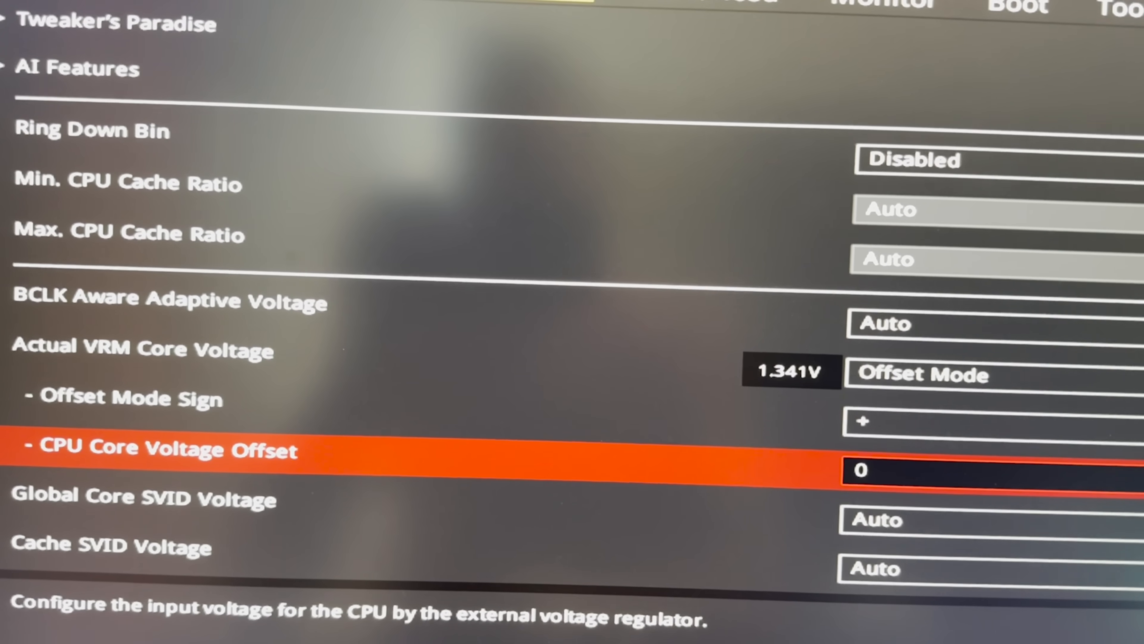
- Confirm Save Changes & Reset to apply the +0.05 V core offset and reboot
text(.)
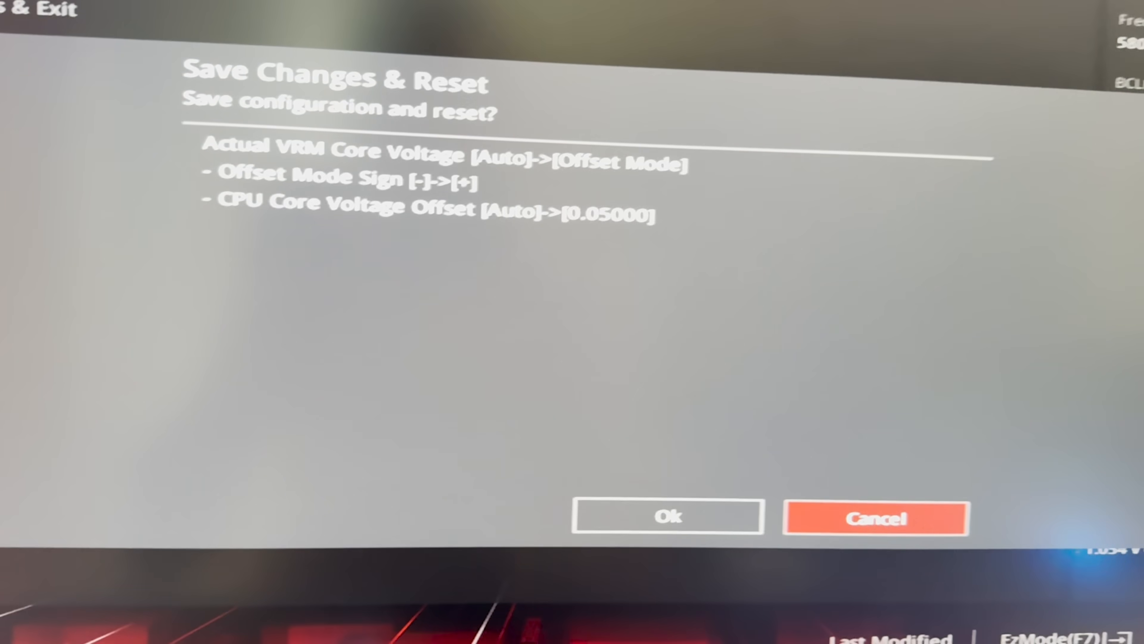
click(667, 516)
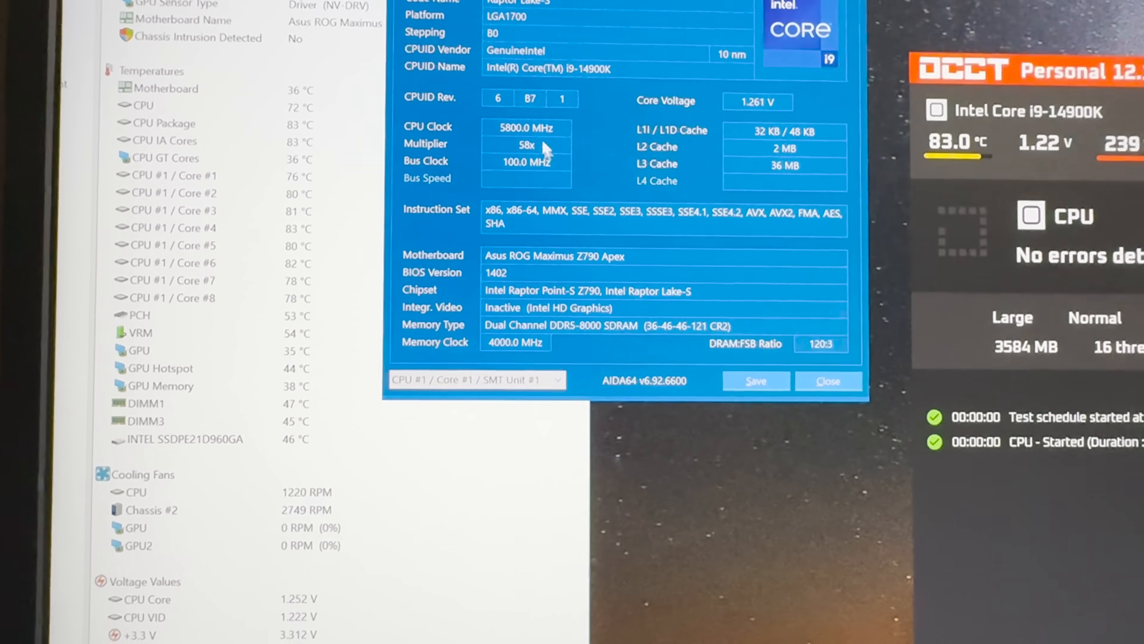
- Scroll the readings to confirm the i9-14900K runs at 5900 MHz with no test errors
scroll(down, 3)
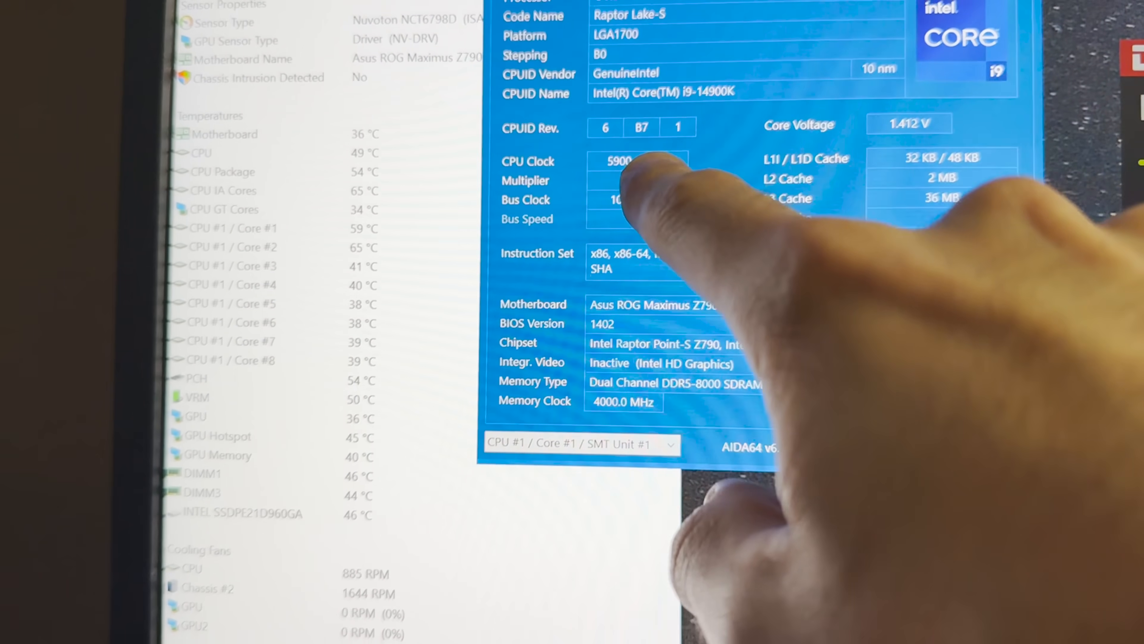
- Accept the support pop-up to run the CPU test at 59x / 5900 MHz and review the sensor rows
scroll(down, 3)
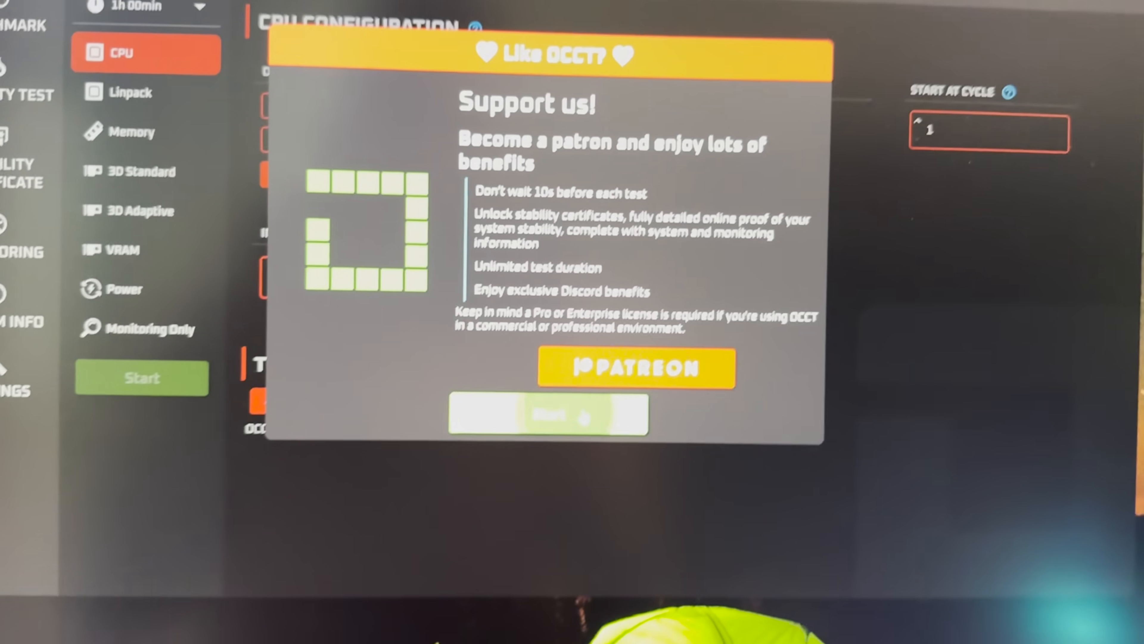
click(548, 415)
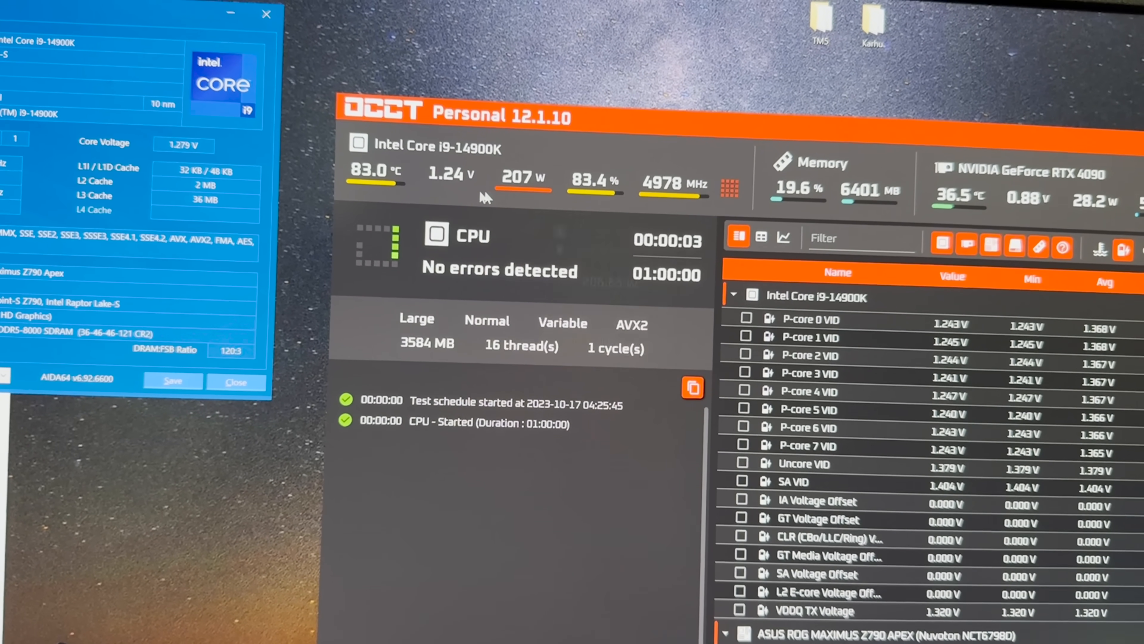
mouse_move(660, 182)
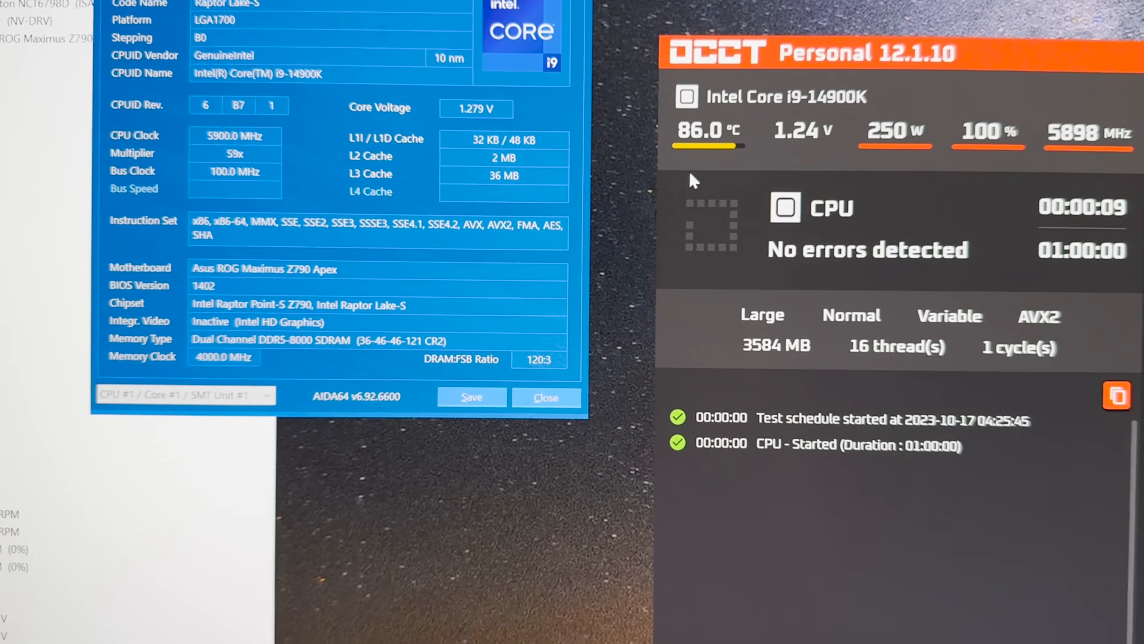
scroll(down, 3)
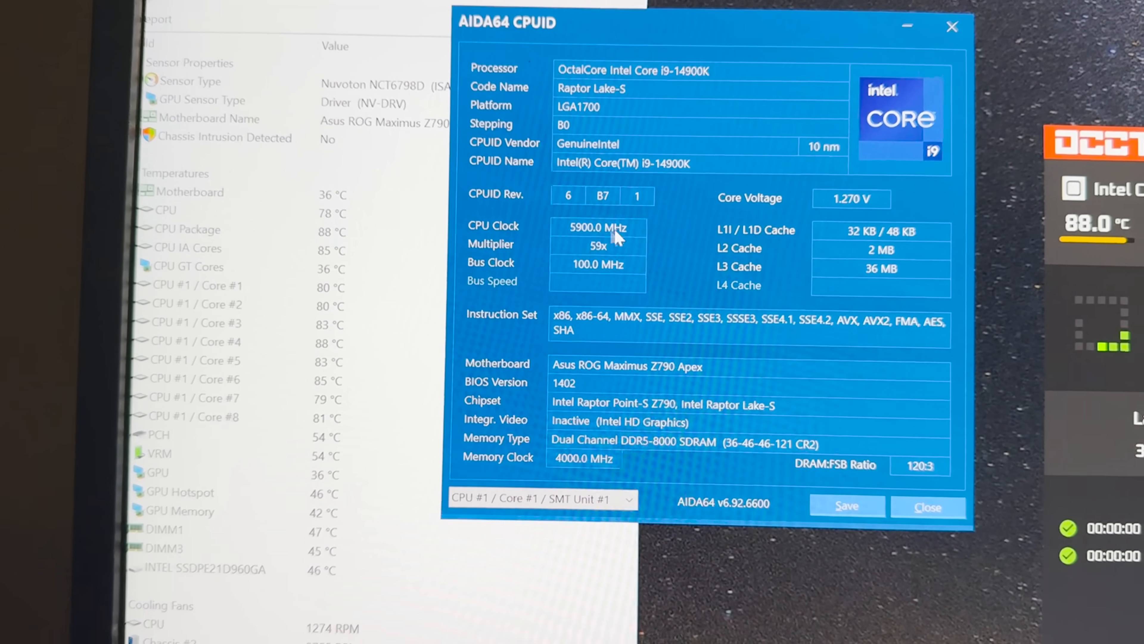
scroll(down, 3)
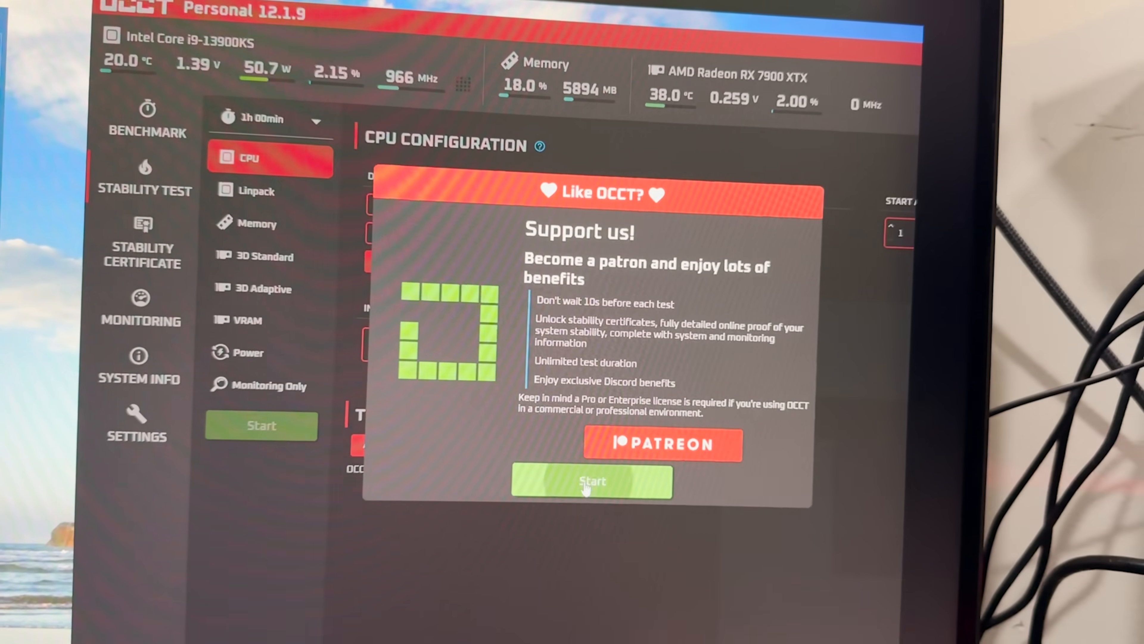
- Begin the one-hour CPU test on the i9-13900KS machine, starting at 5796 MHz
click(592, 482)
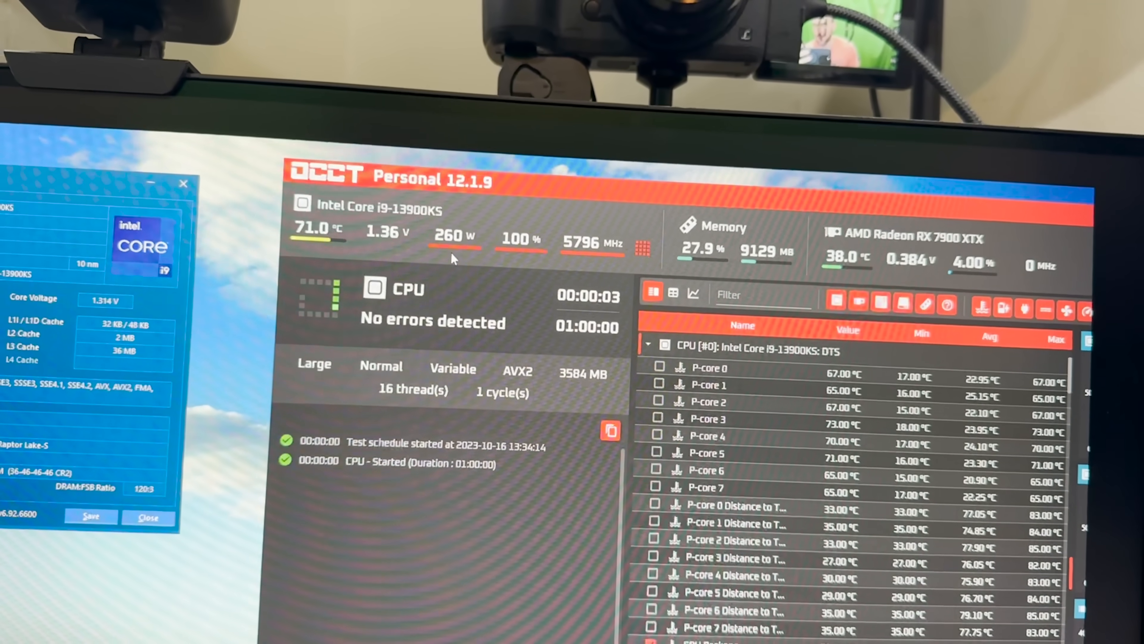
mouse_move(539, 213)
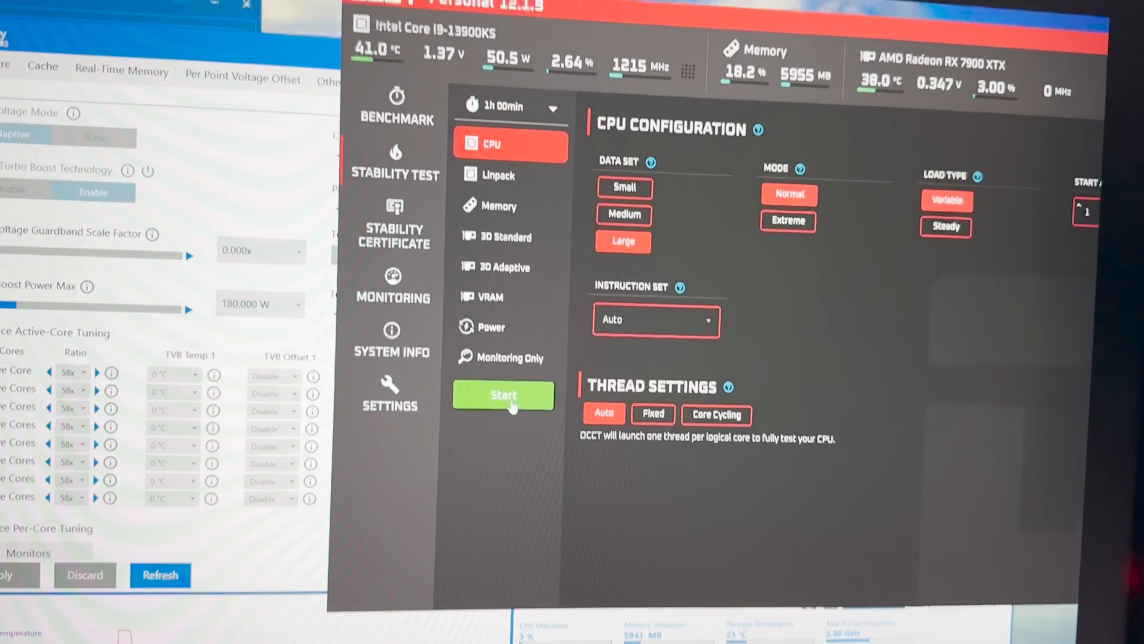
- Run another CPU stress pass on the i9-13900KS before retuning
click(503, 395)
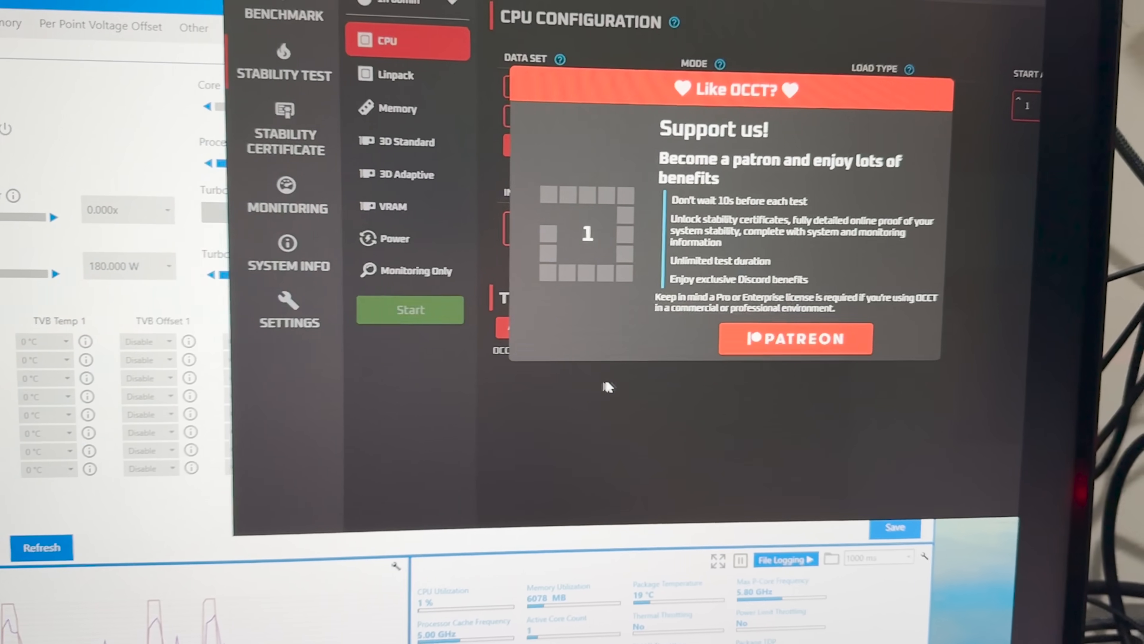
click(409, 310)
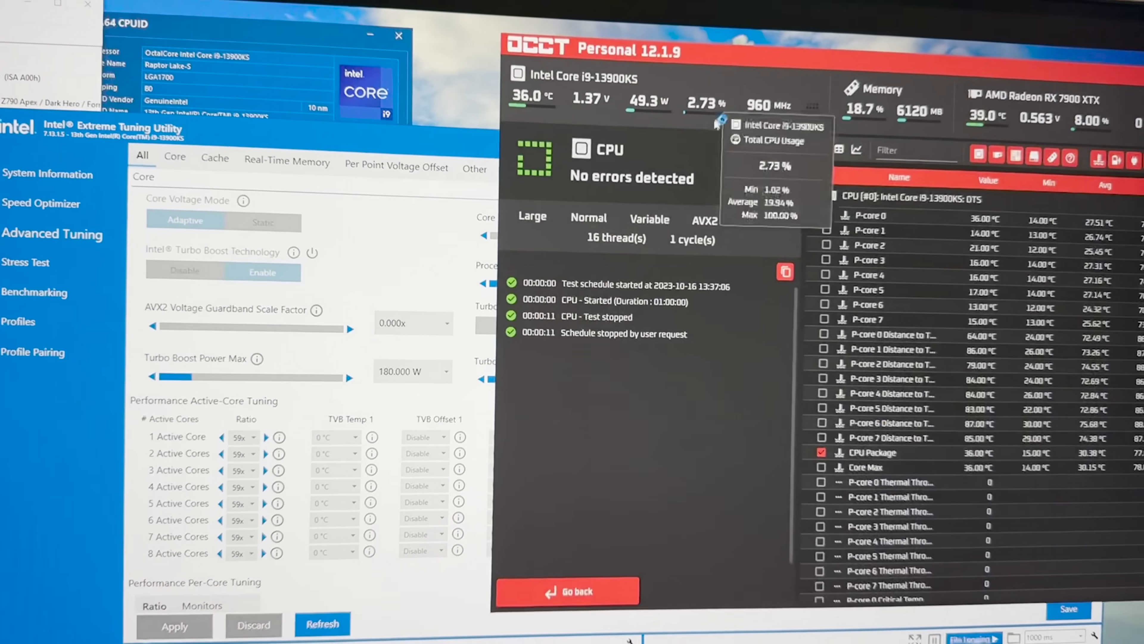
- With all active cores at 59x for 5900 MHz, launch a fresh error-free CPU stress test
click(567, 592)
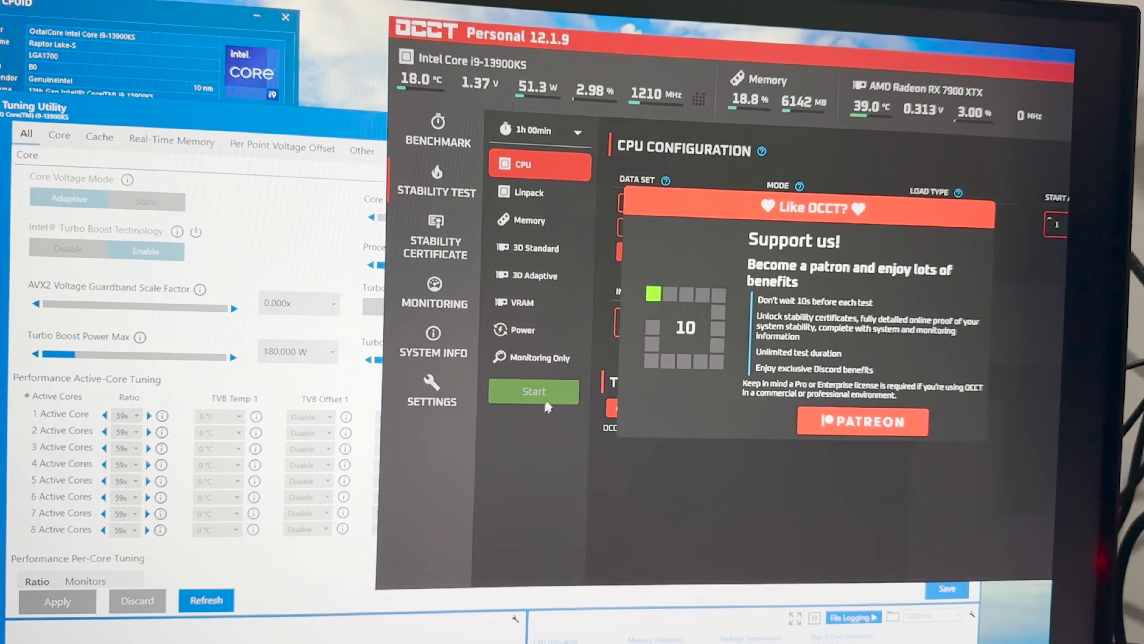
click(534, 391)
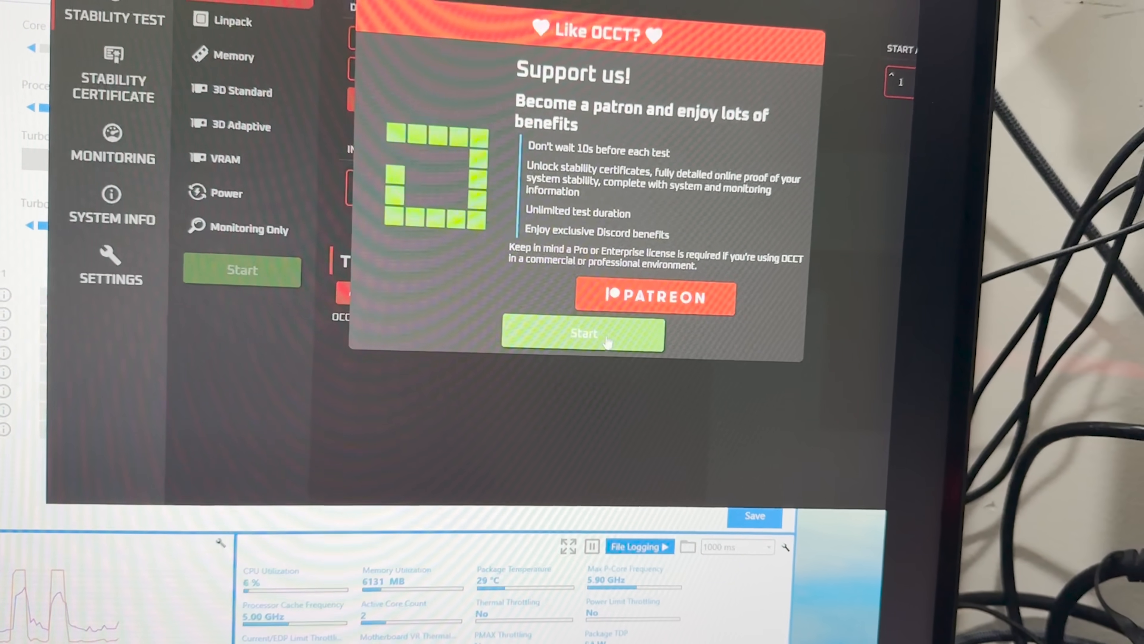
click(582, 334)
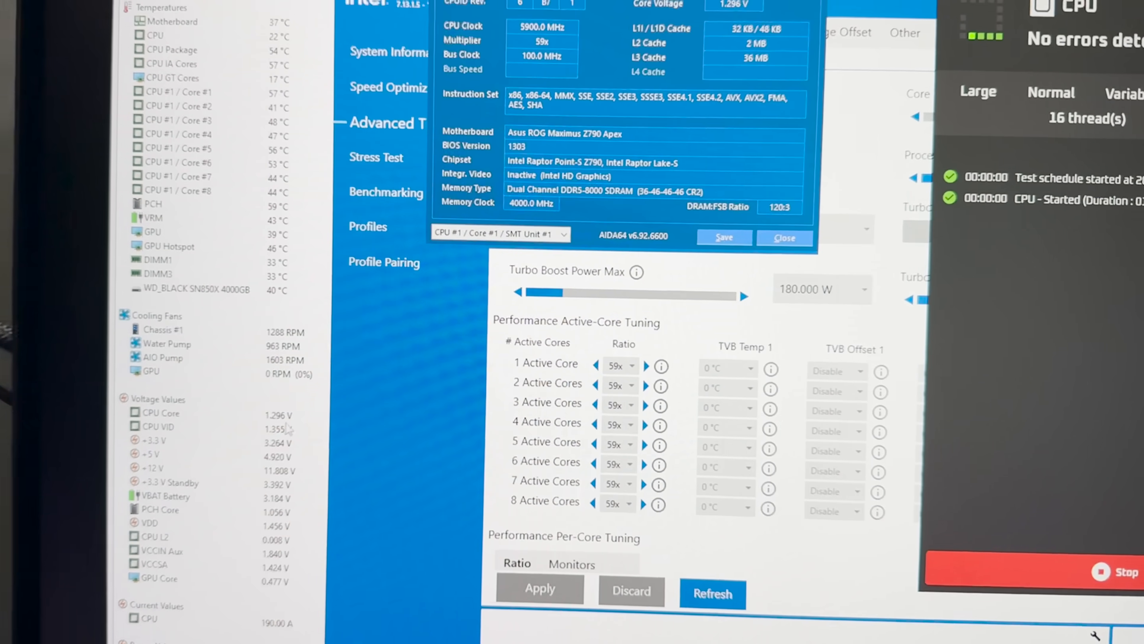